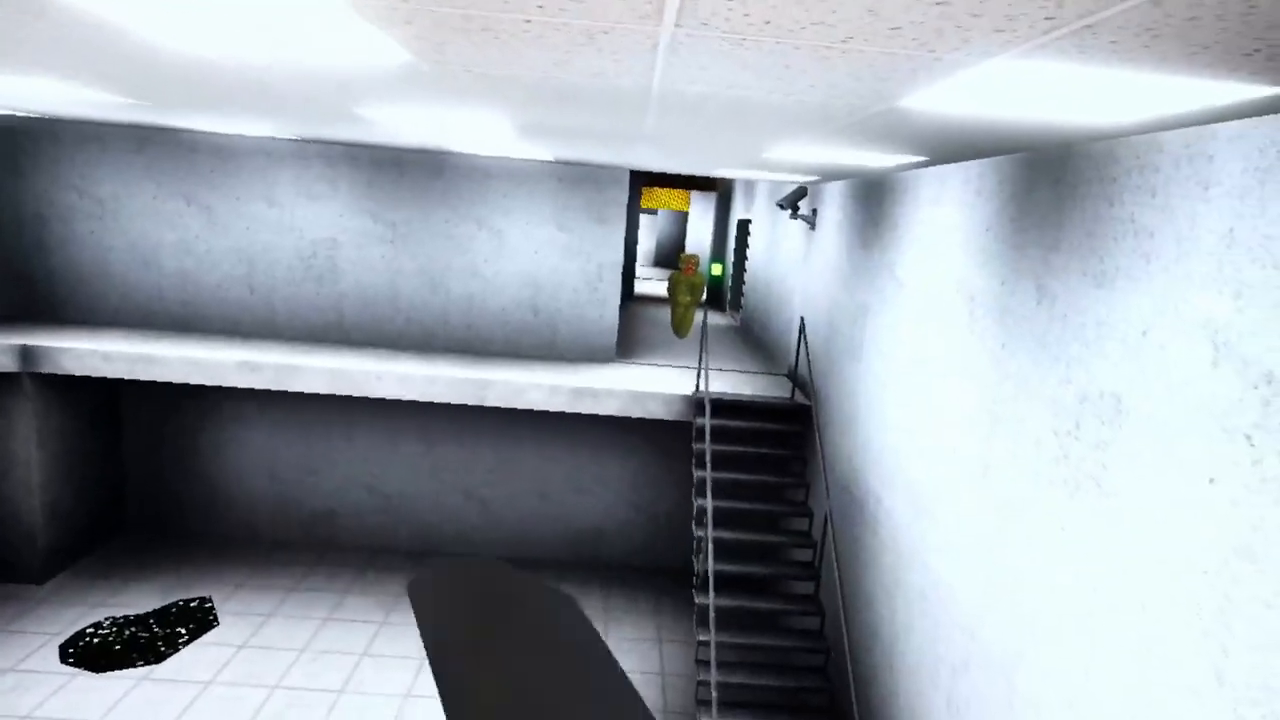
mouse_move(640, 360)
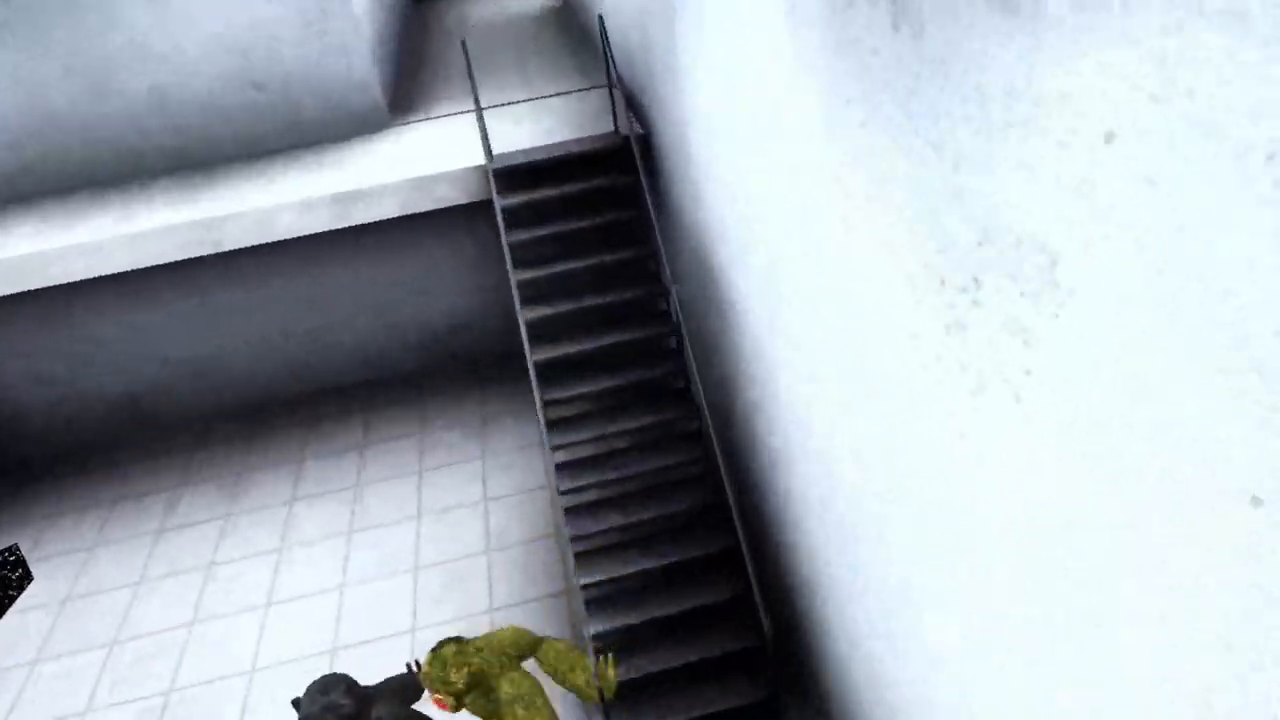
mouse_move(640, 360)
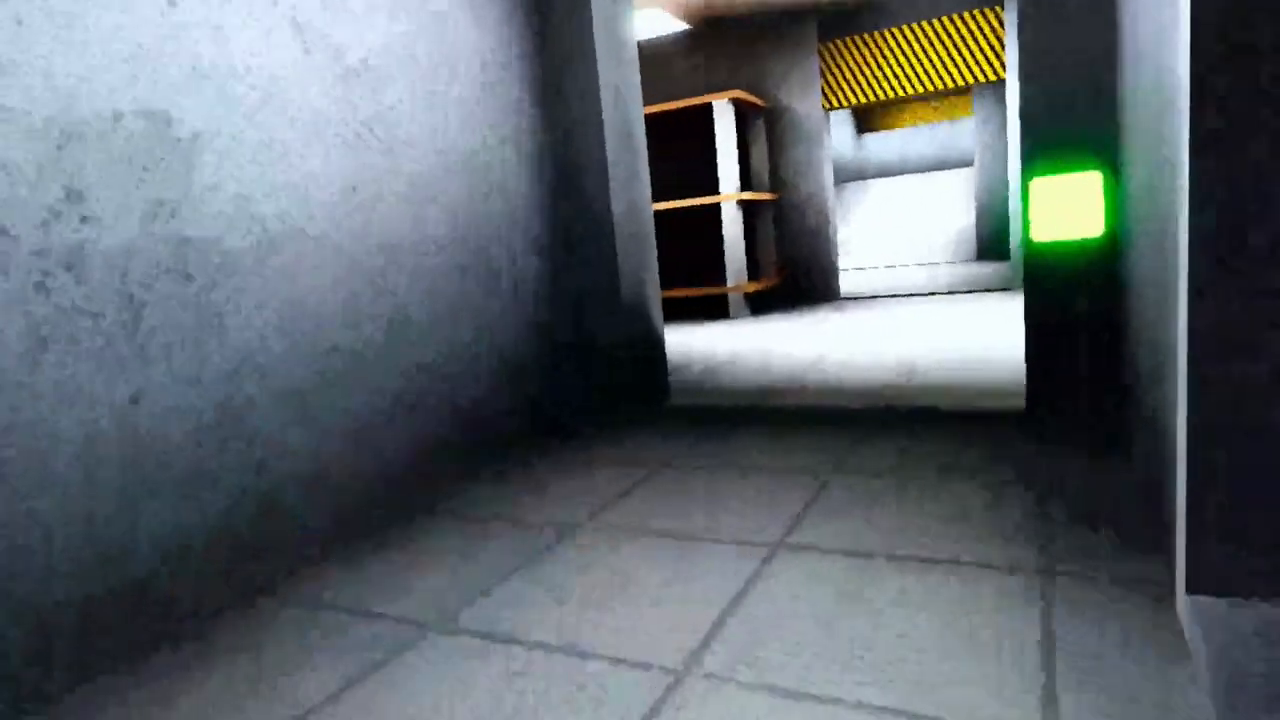